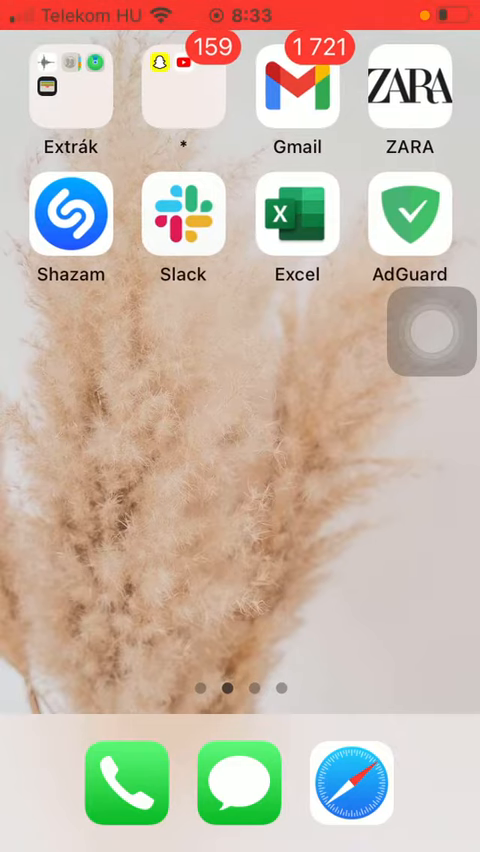
- Launch Excel from the iPhone Home Screen into a blank worksheet
click(296, 224)
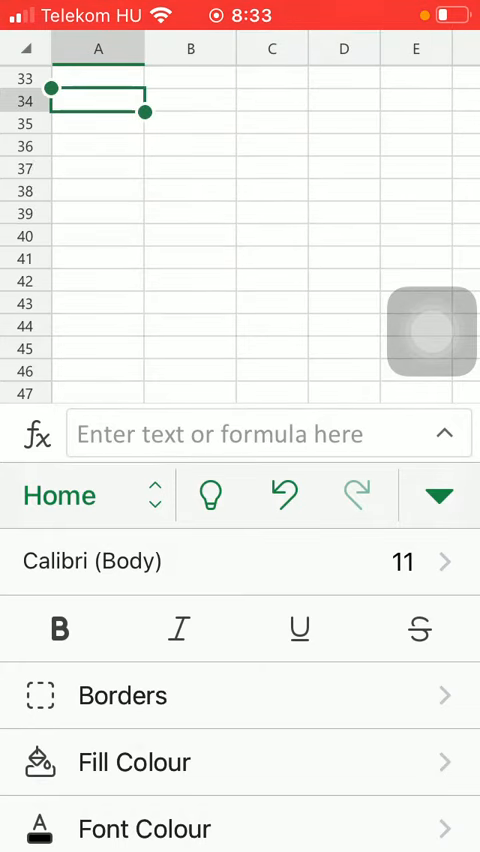
- Switch the ribbon from Home to the Insert tab to show Table, Photos and Shapes
click(436, 494)
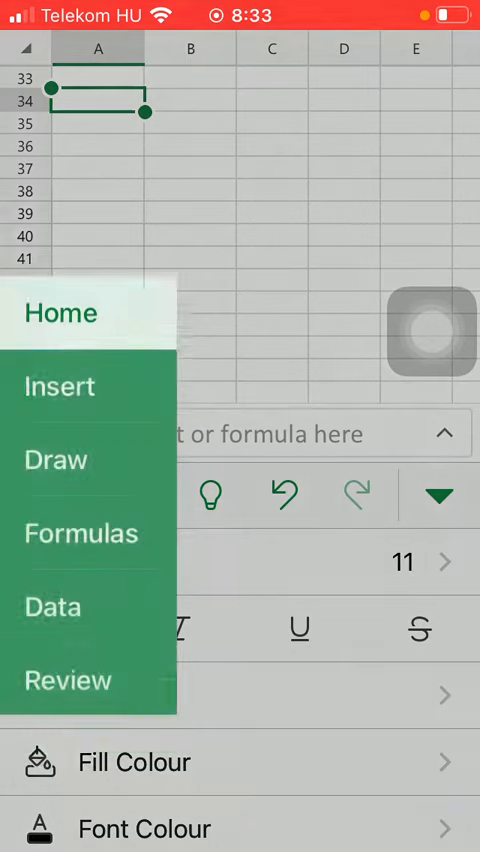
click(59, 386)
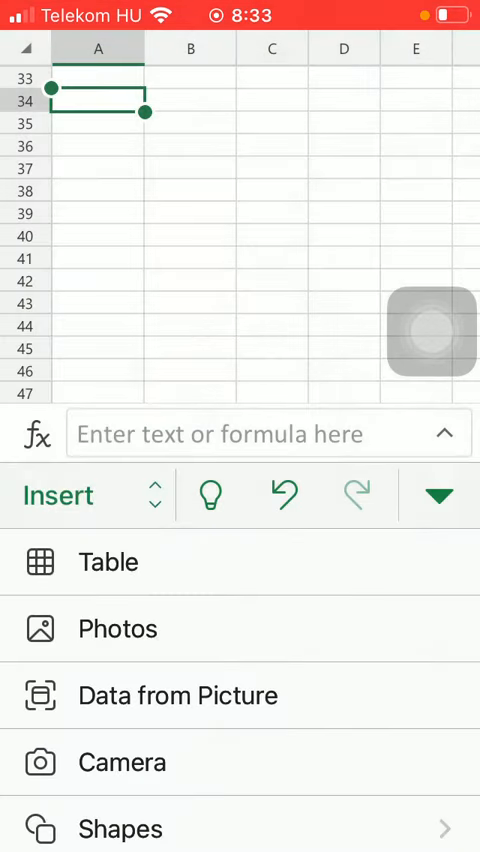
scroll(down, 3)
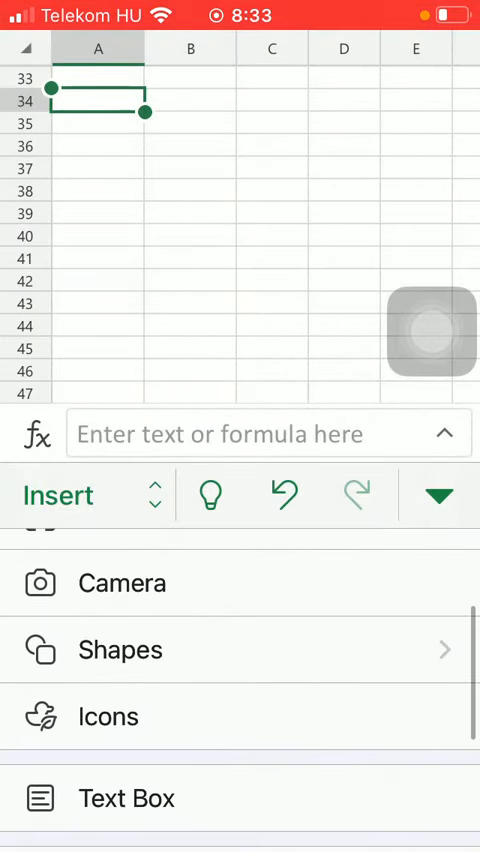
click(120, 650)
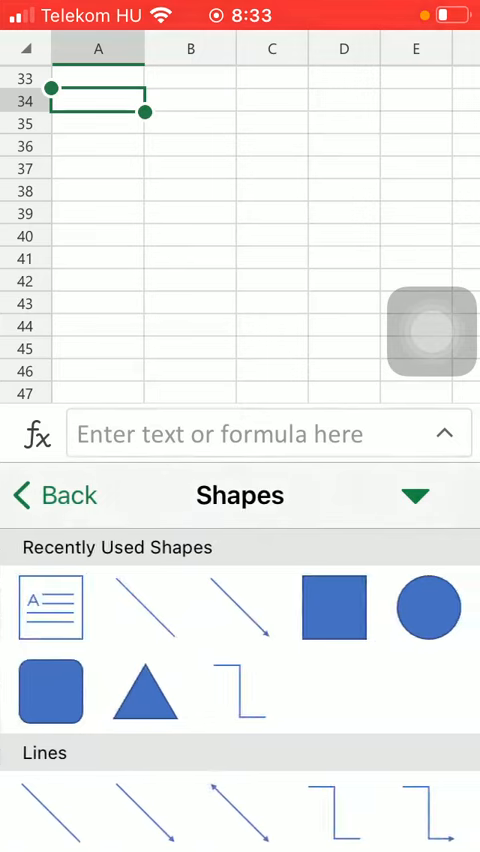
scroll(down, 3)
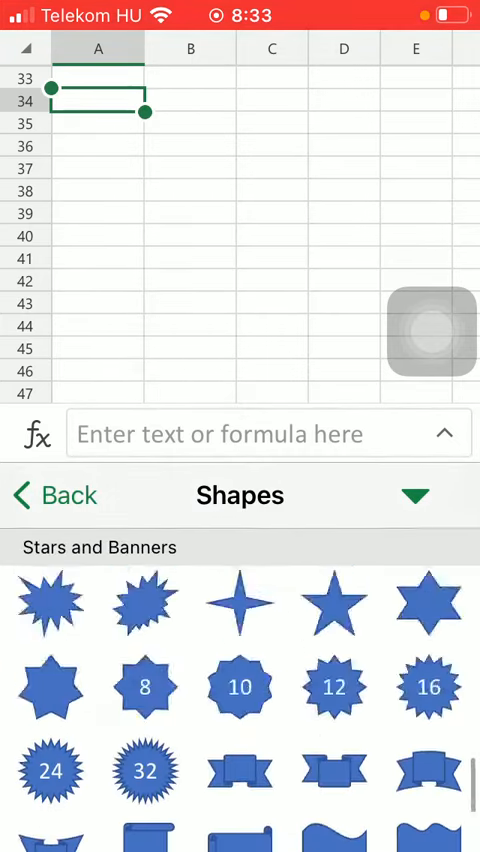
scroll(up, 3)
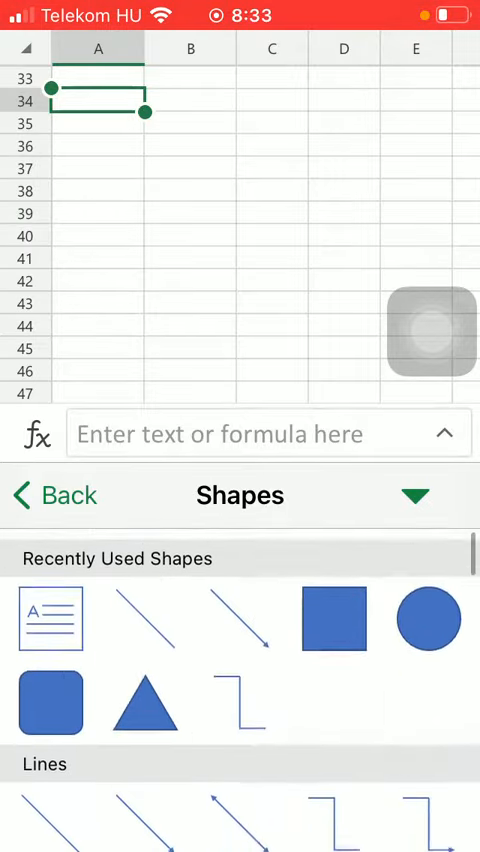
scroll(down, 3)
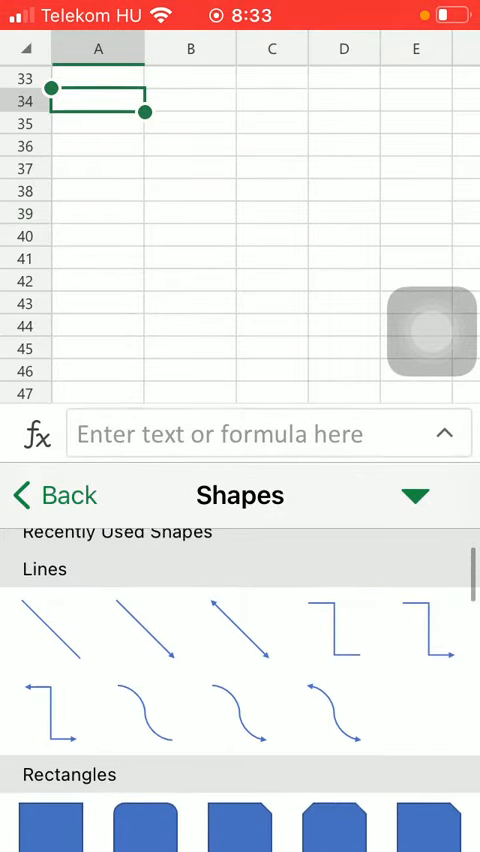
scroll(down, 3)
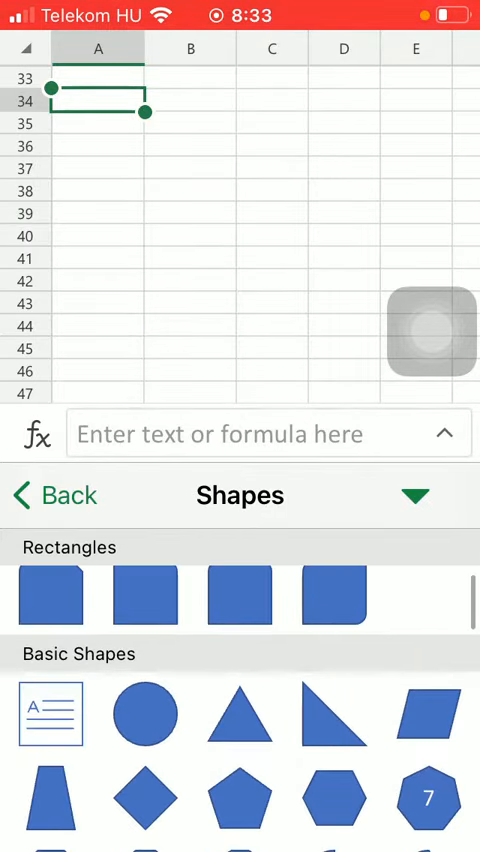
scroll(down, 3)
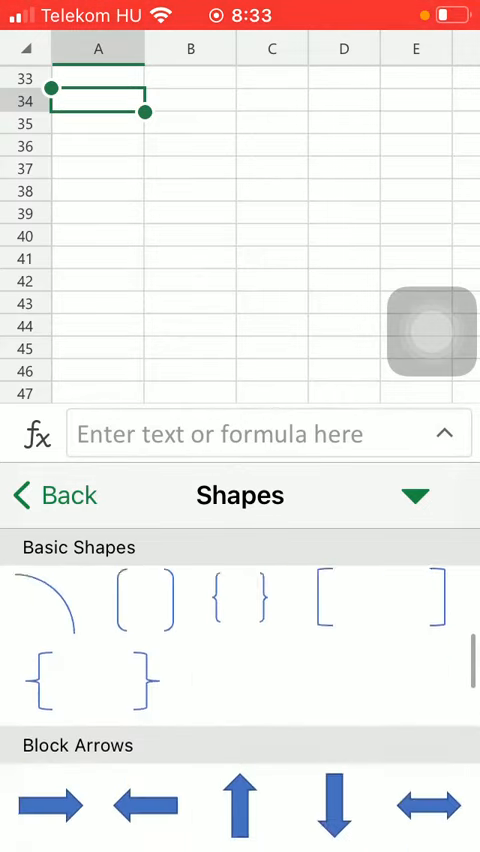
scroll(down, 3)
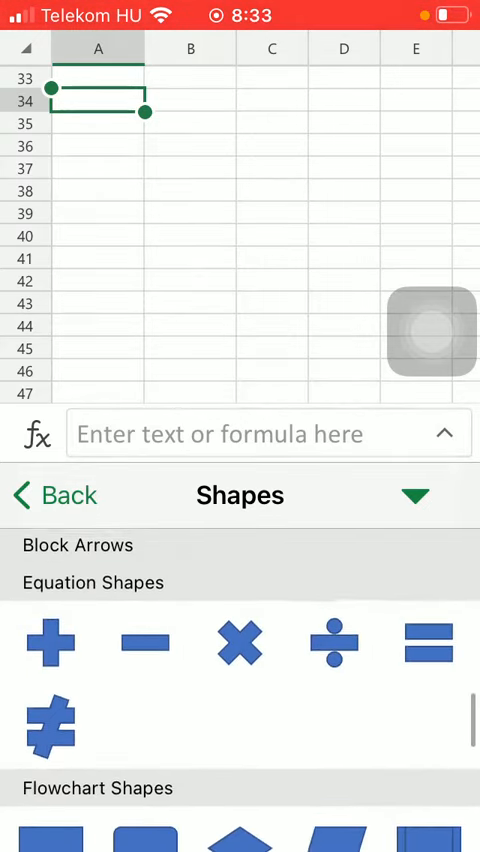
scroll(down, 3)
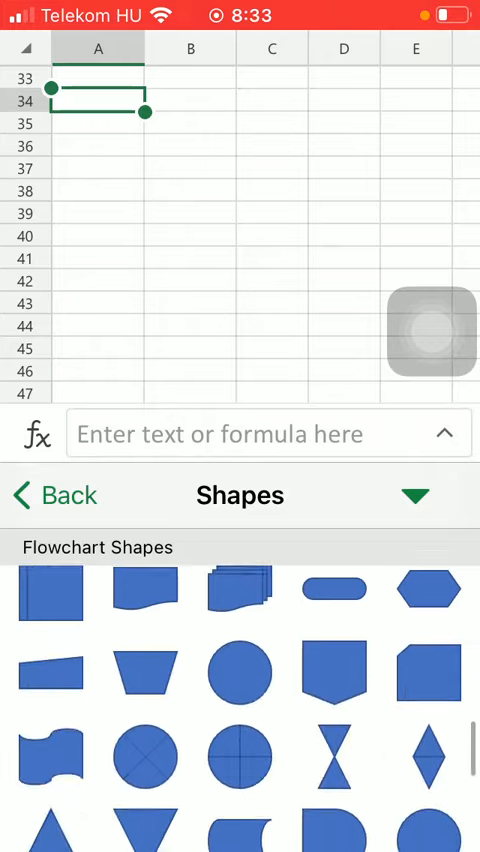
scroll(down, 3)
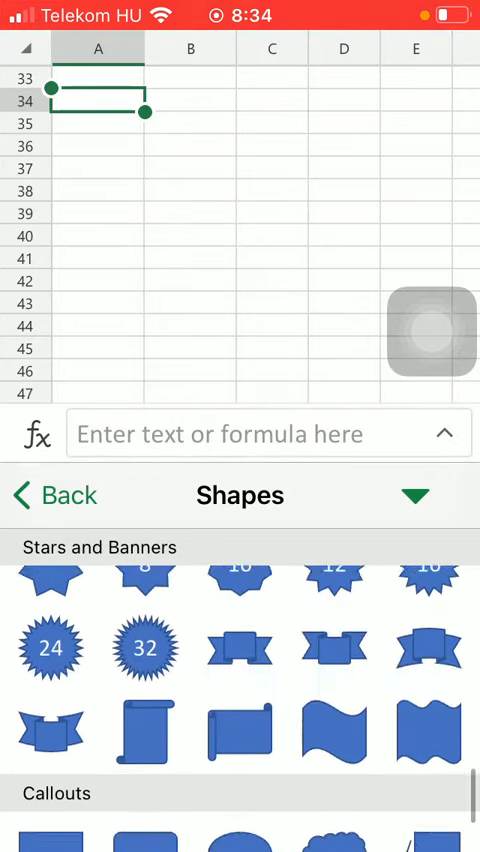
scroll(down, 3)
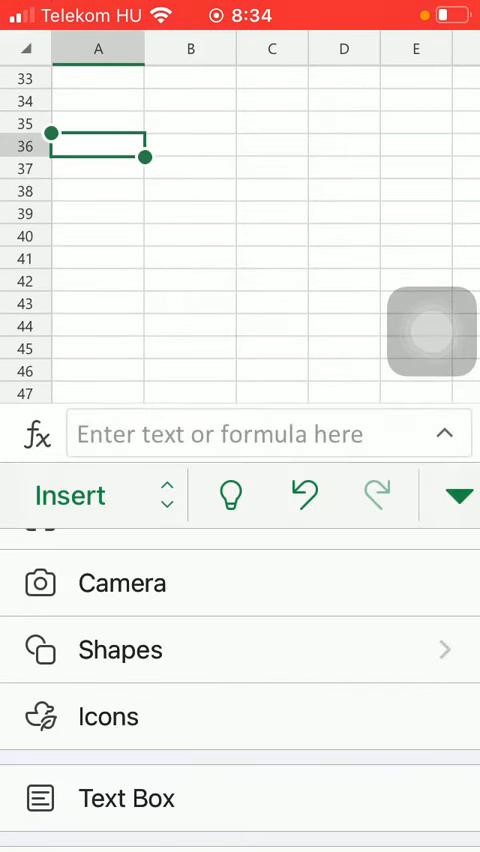
- Insert an Oval shape, shrink it slightly, and move it over columns A–B
click(120, 650)
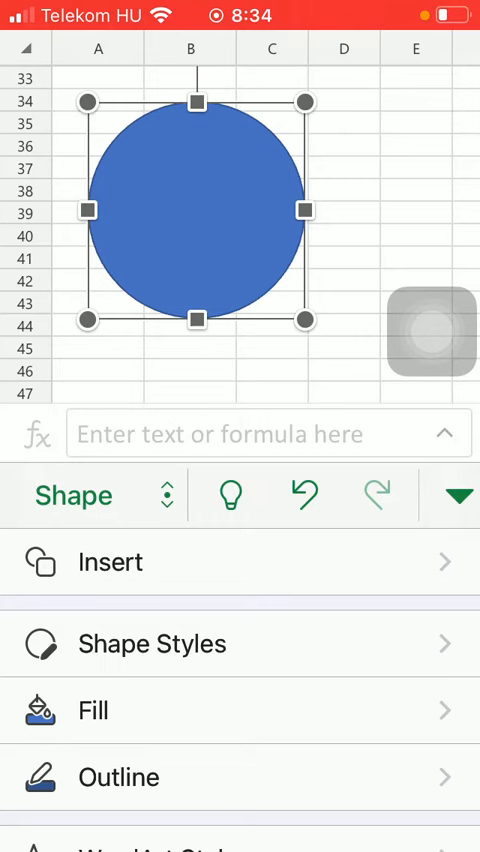
drag(303, 320, 258, 276)
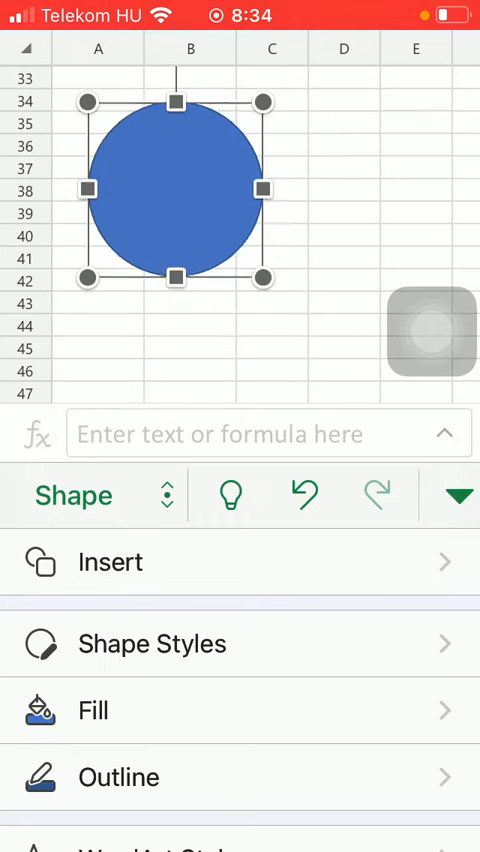
drag(175, 190, 150, 175)
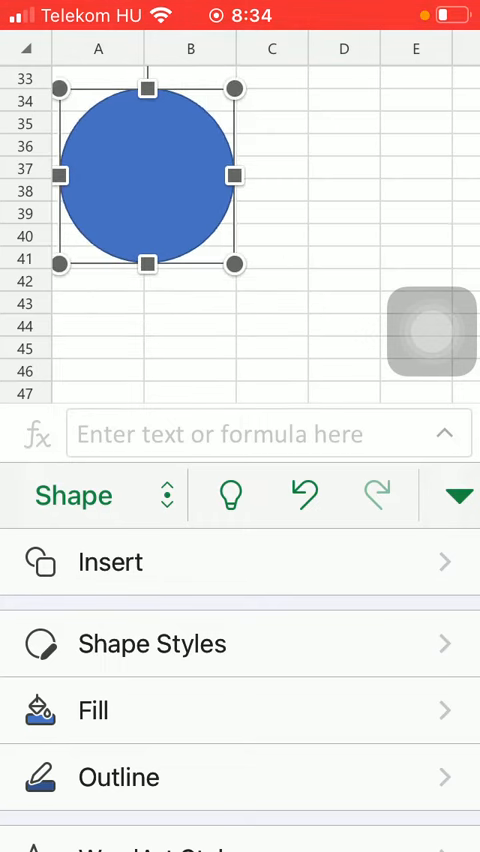
- Apply the light orange theme style from Shape Styles to the circle
click(151, 644)
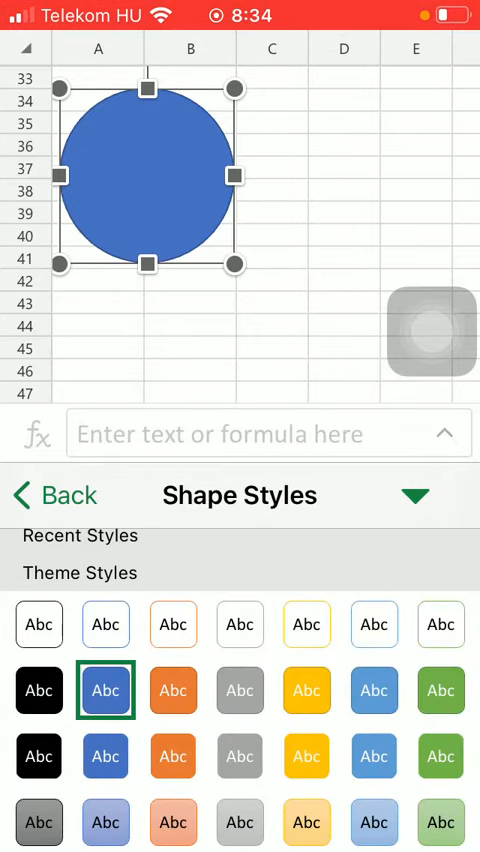
scroll(down, 3)
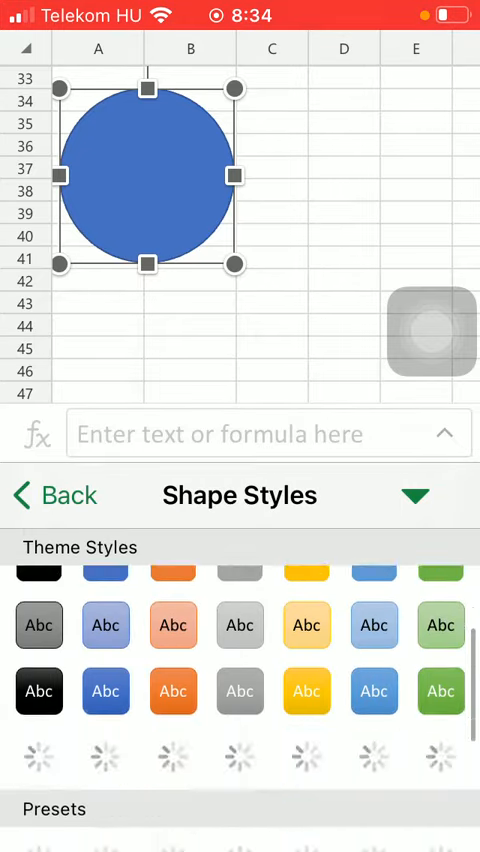
scroll(down, 3)
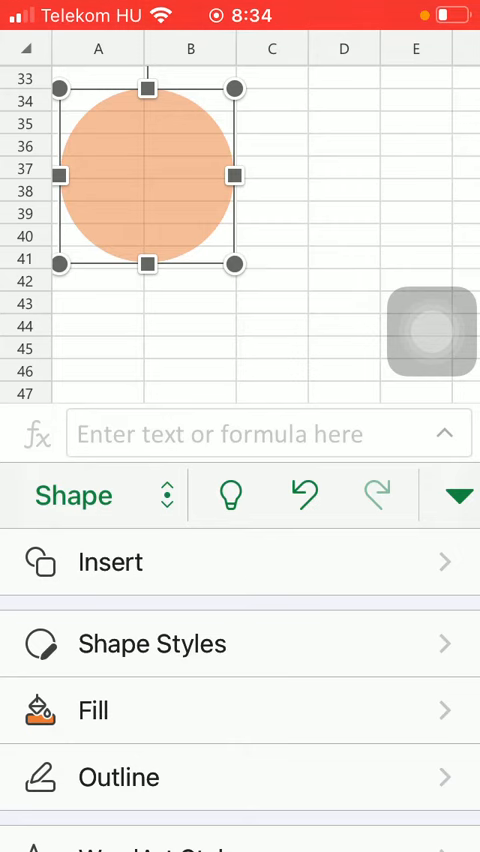
scroll(down, 3)
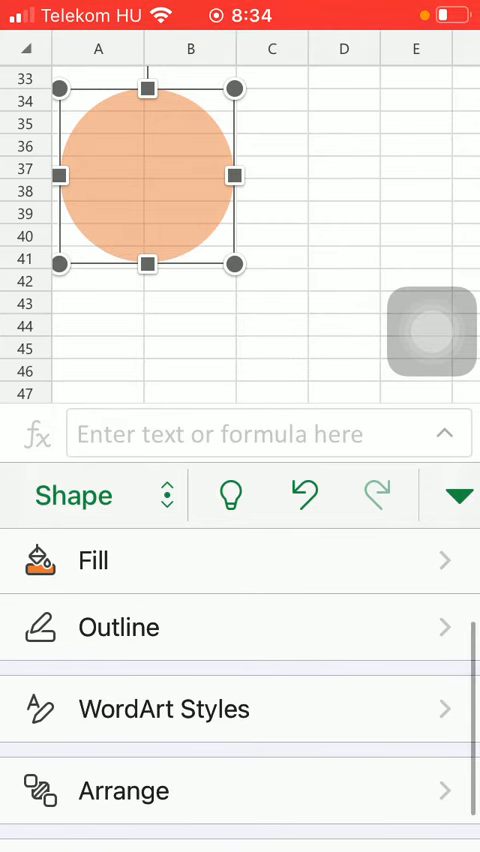
- Set the circle's outline colour to Dark Blue from Standard Colours
click(118, 627)
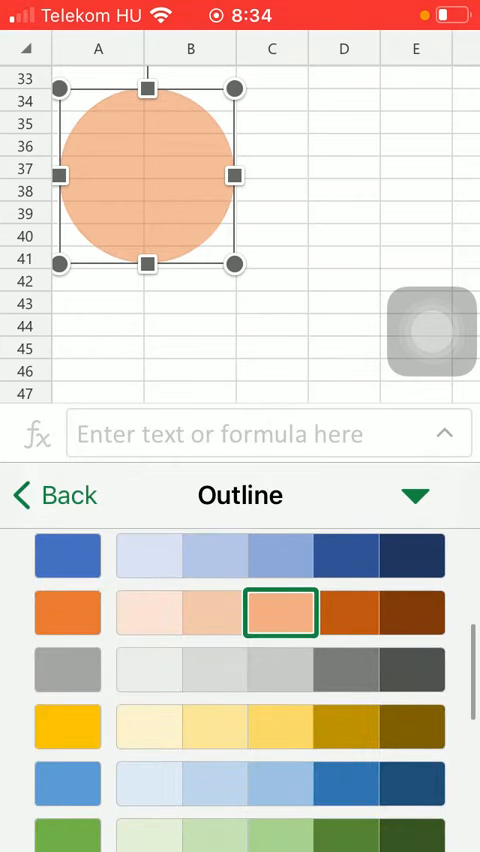
scroll(down, 3)
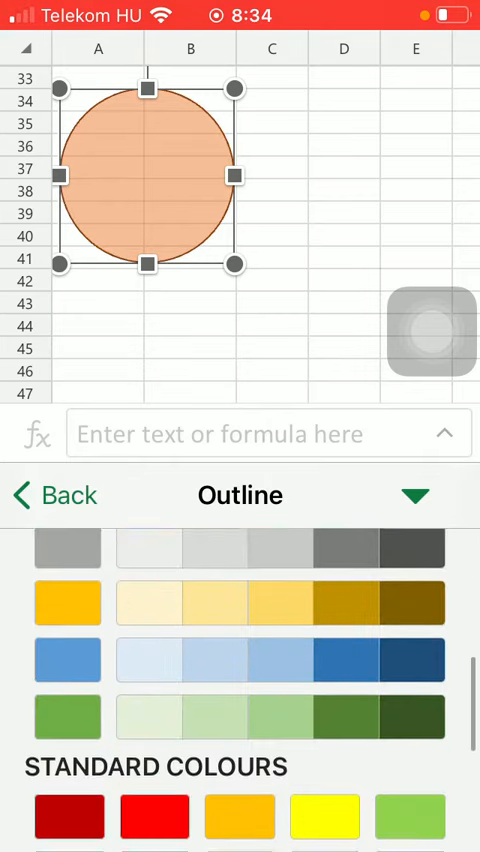
click(240, 692)
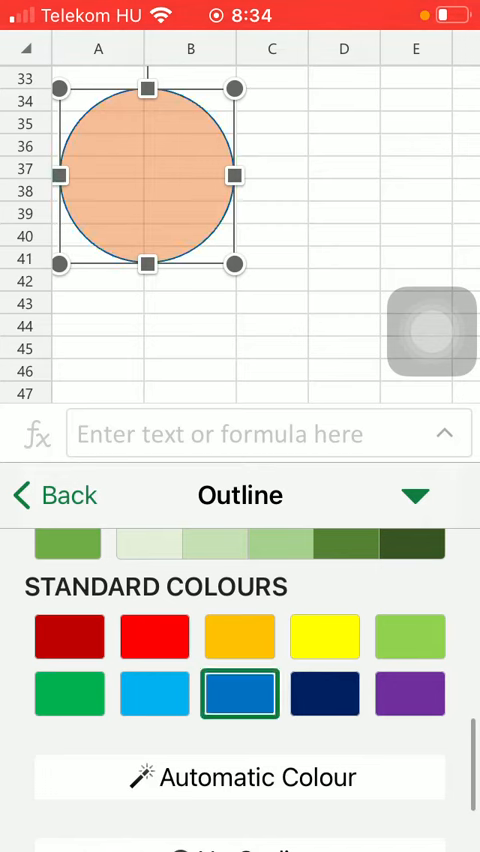
click(324, 692)
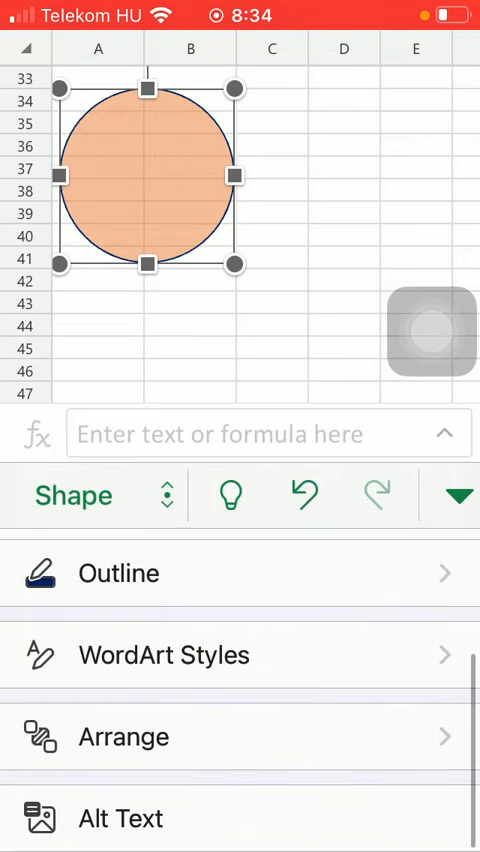
- Show the circle's Arrange options, including Bring Forward and Send to Back
click(163, 655)
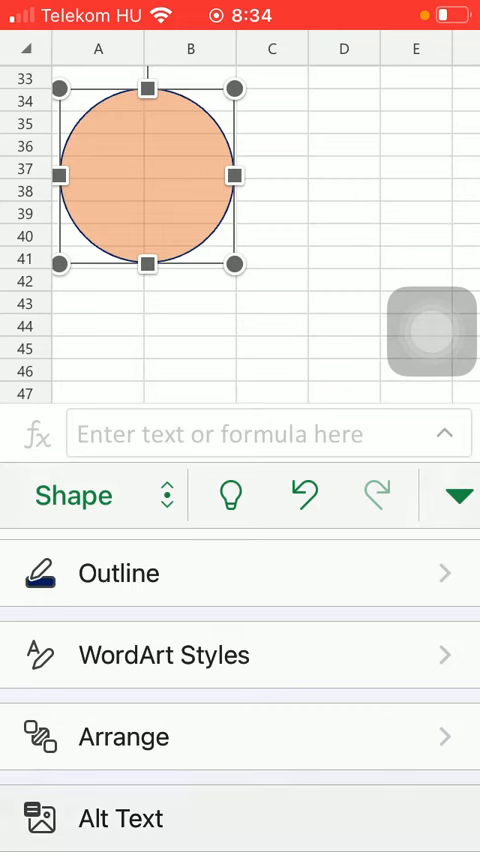
click(123, 736)
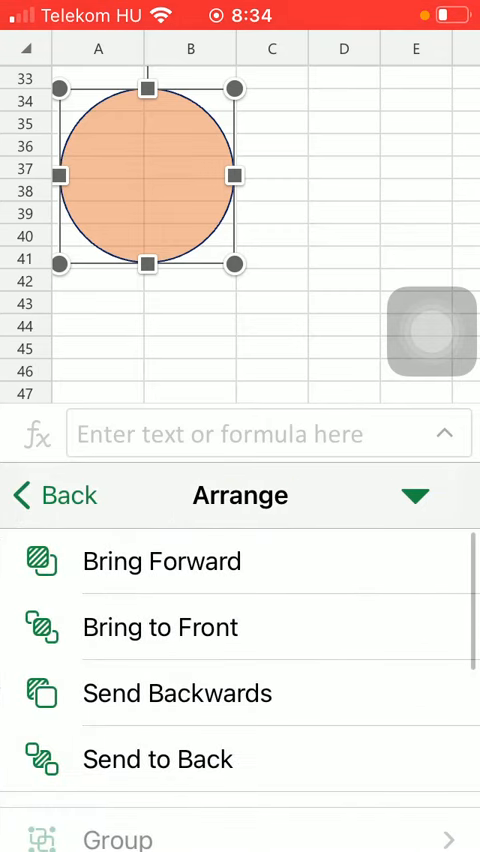